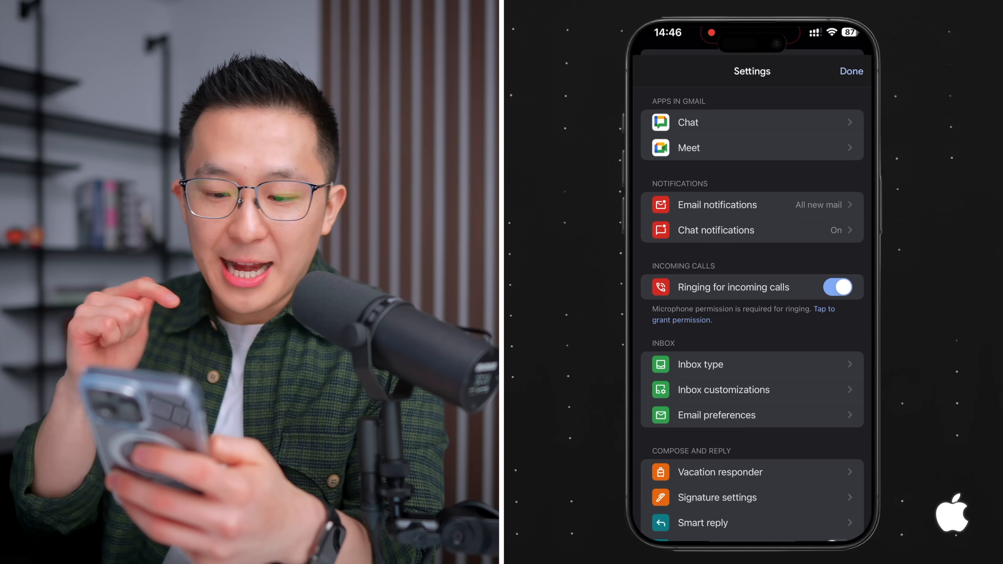
Reach Data privacy under the General section of Gmail Settings
{"action": "scroll", "scroll_direction": "down", "scroll_amount": 3}
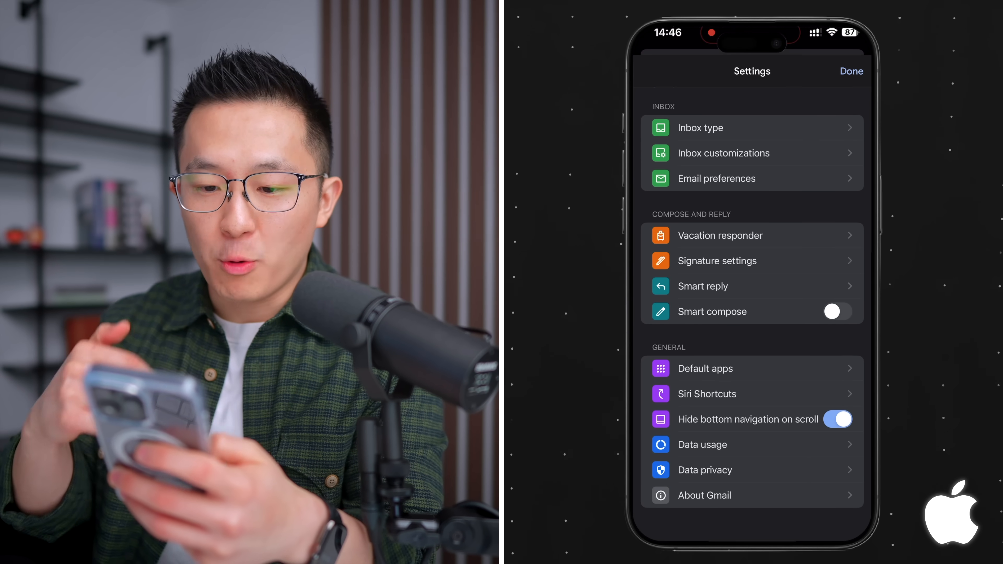
{"action": "left_click", "coordinate": [706, 368]}
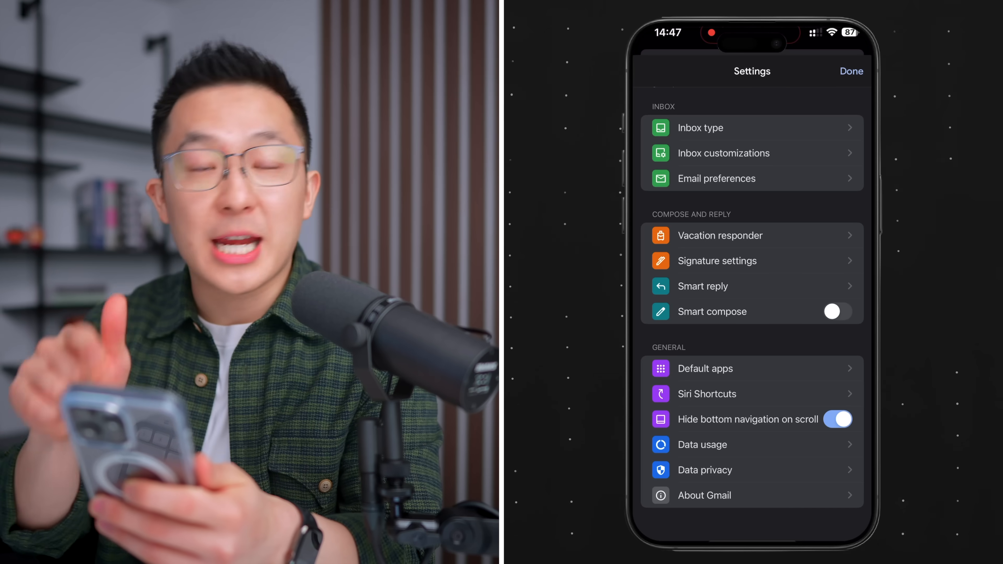
{"action": "left_click", "coordinate": [705, 471]}
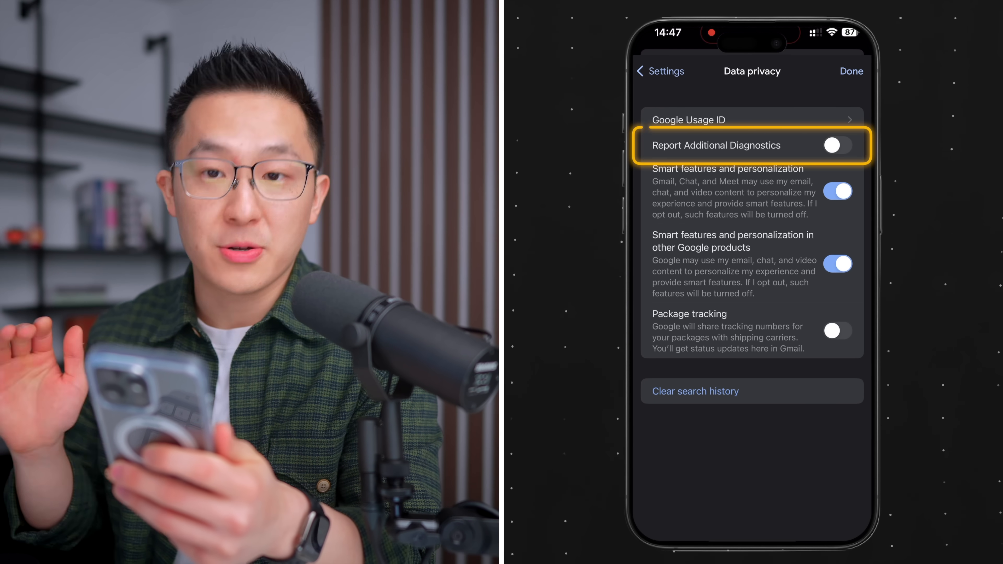